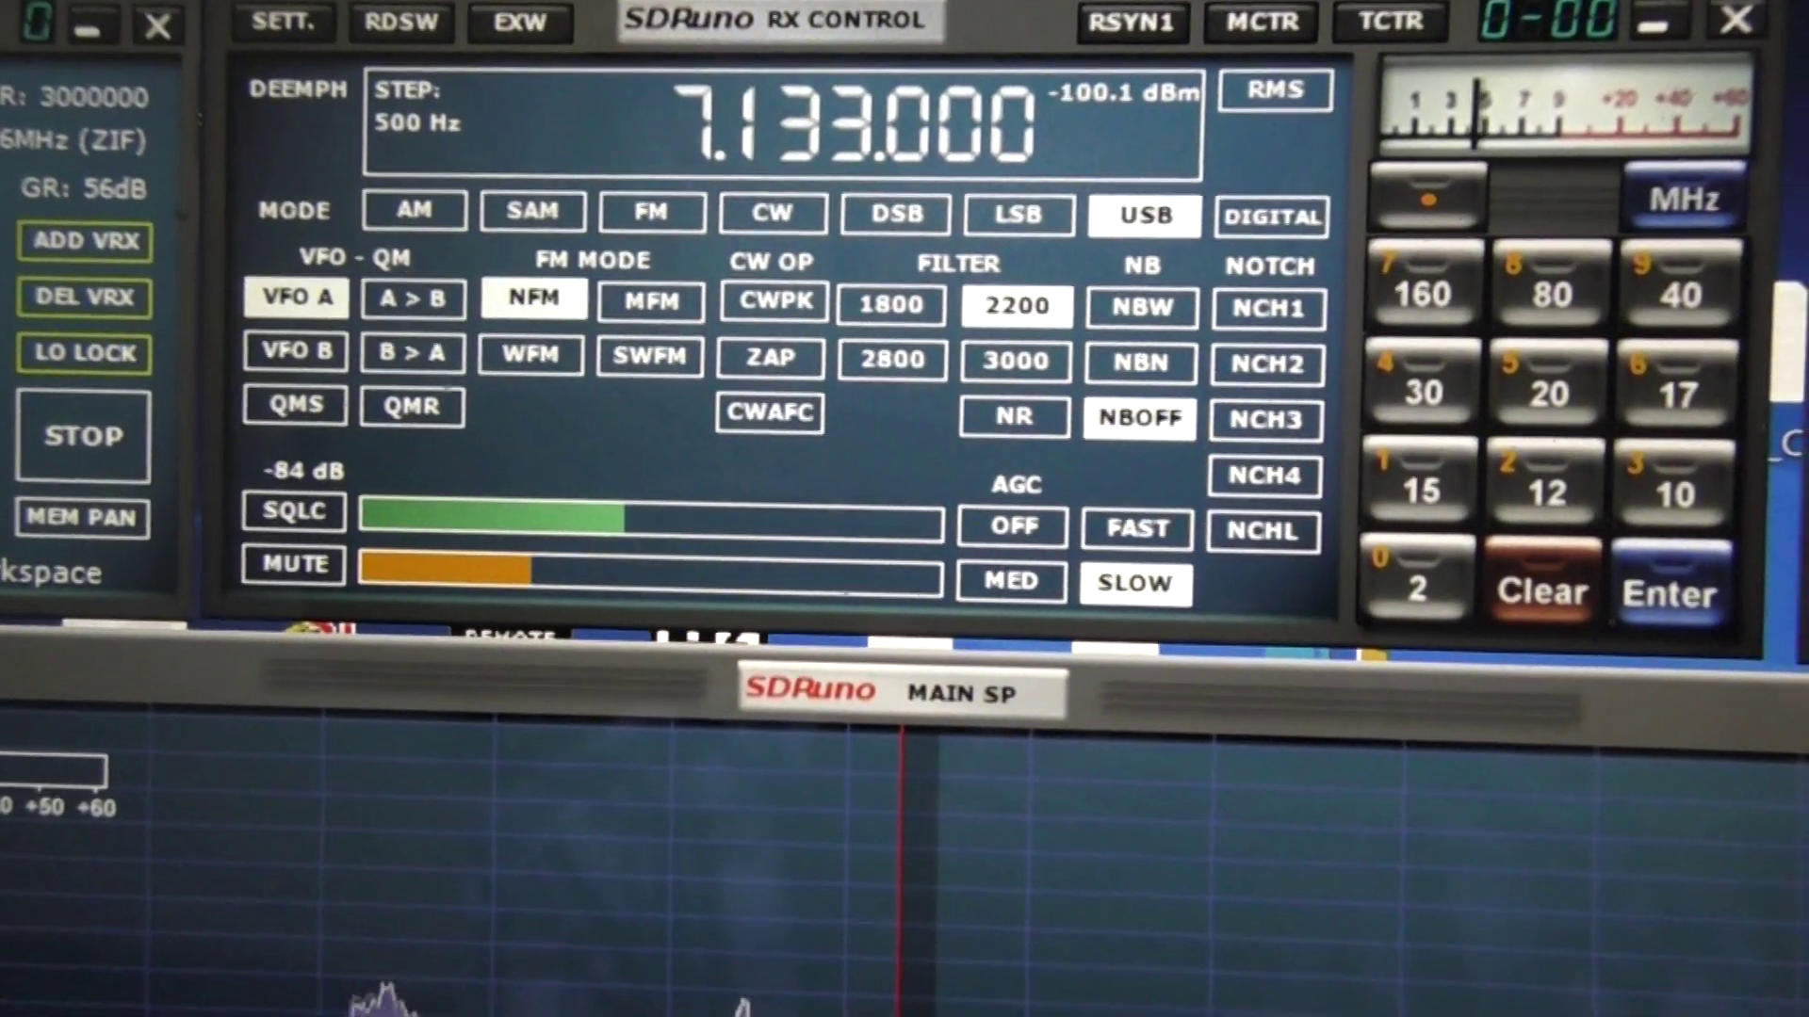
Switch the 7.133 MHz receiver from USB to CW mode, giving a 250 Hz filter and 10 Hz step.
left_click(772, 211)
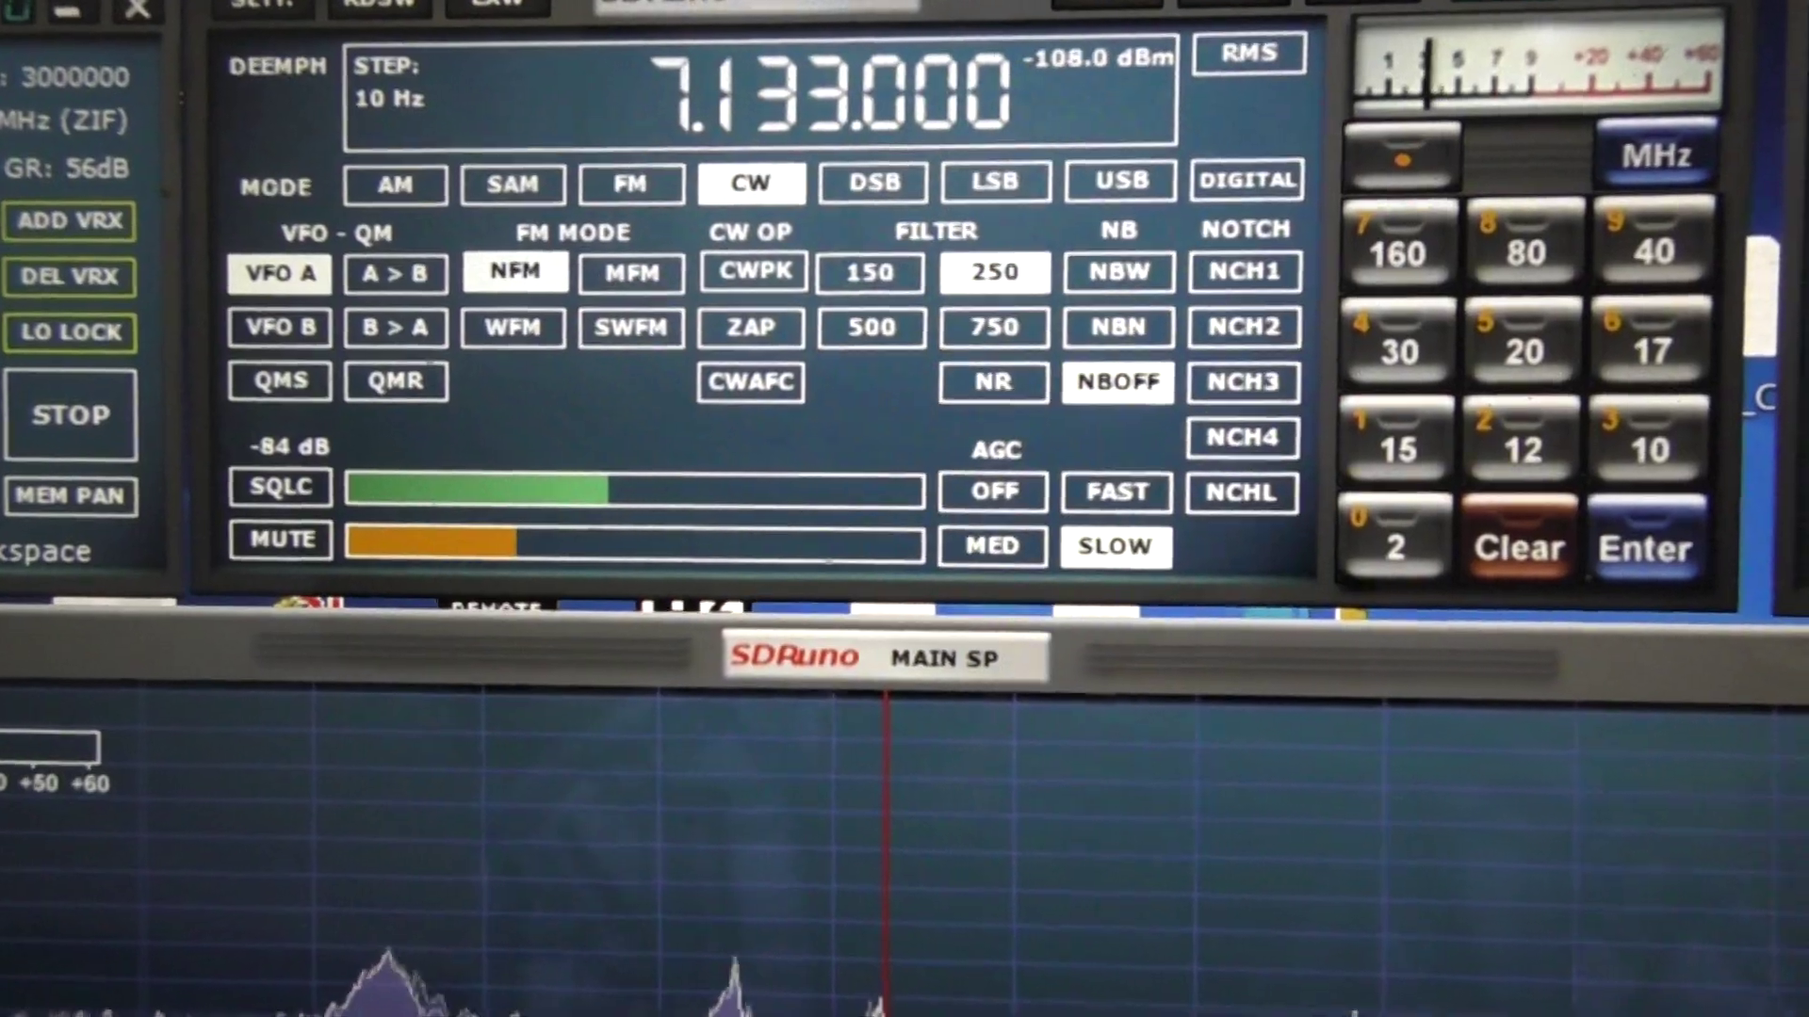